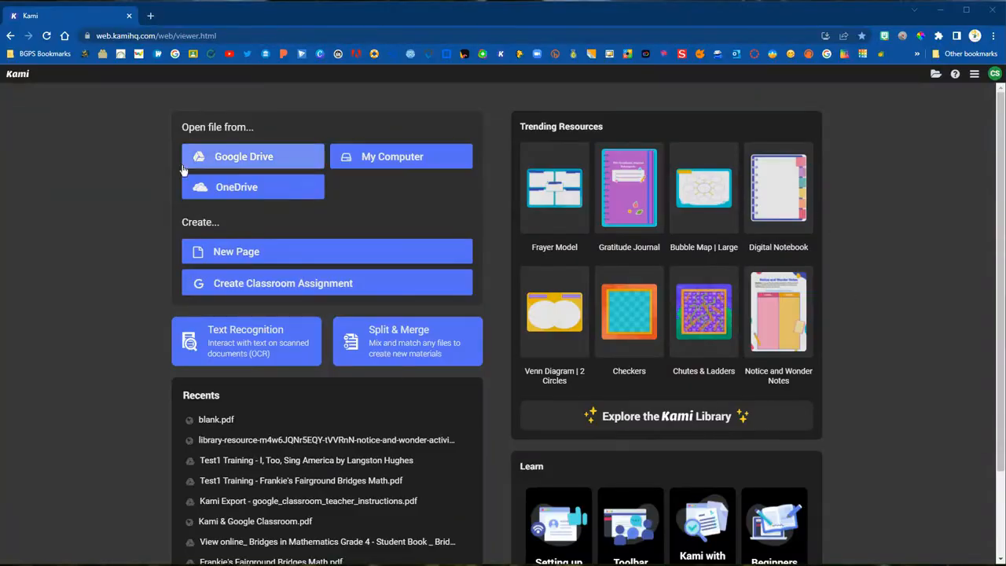
mouse_move(434, 363)
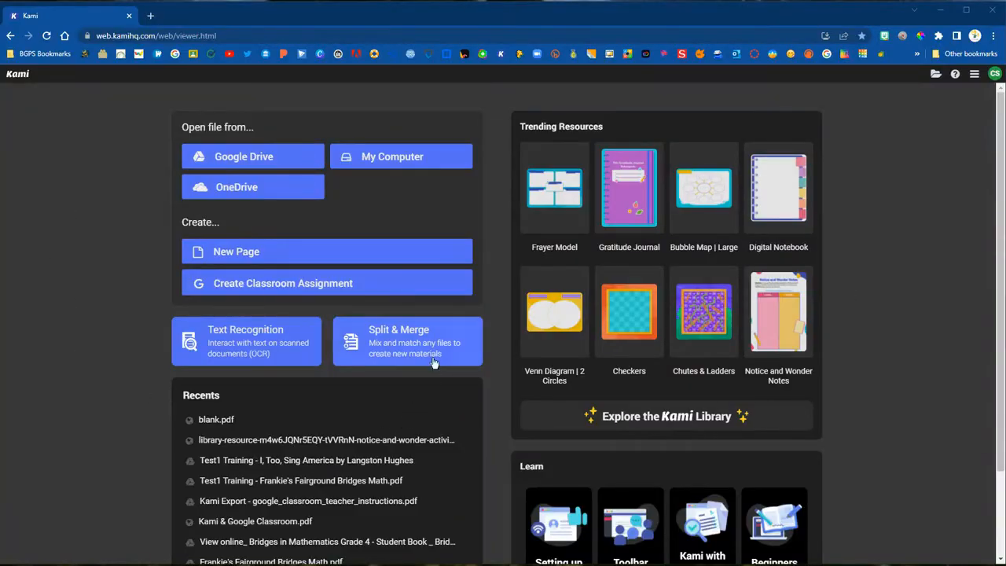
mouse_move(422, 339)
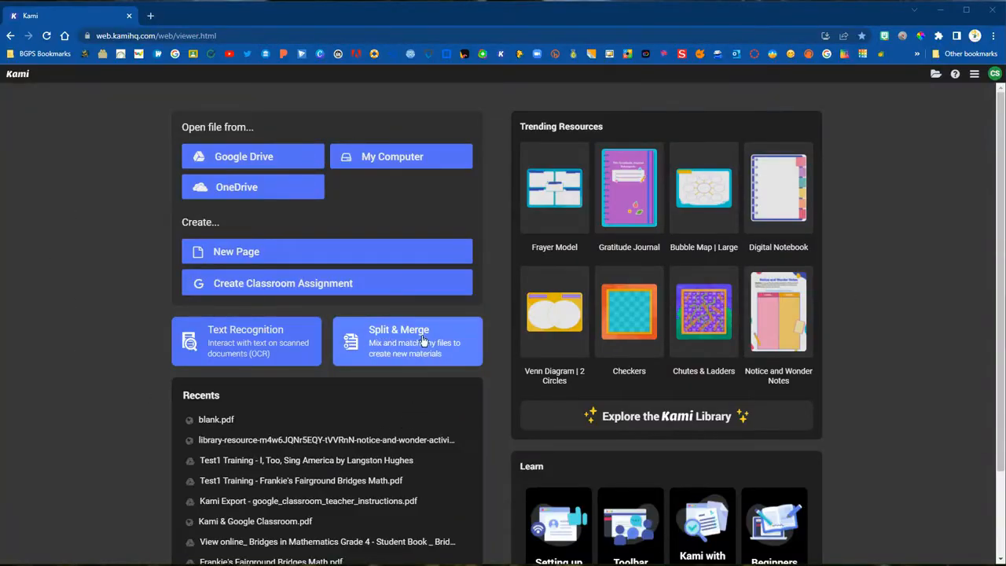
- Upload the Add Media, Text and Markup, and Shapes and Equation tool PDFs into Split & Merge
left_click(406, 341)
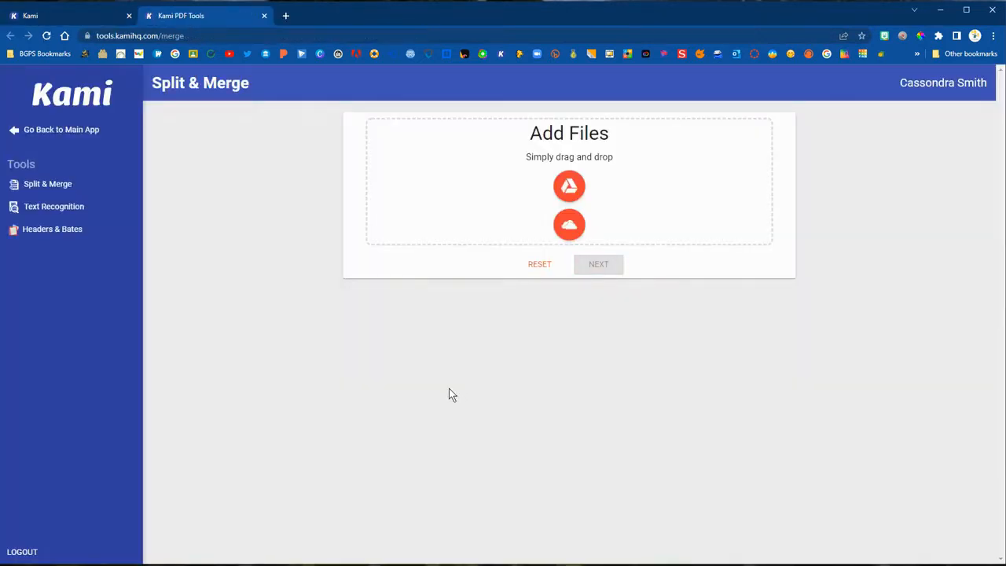
mouse_move(605, 191)
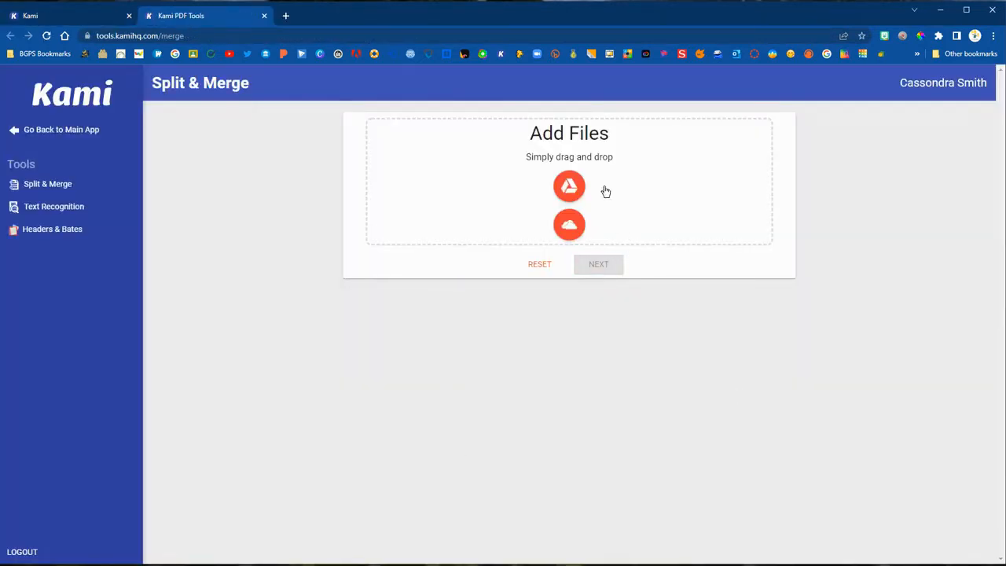
left_click(570, 186)
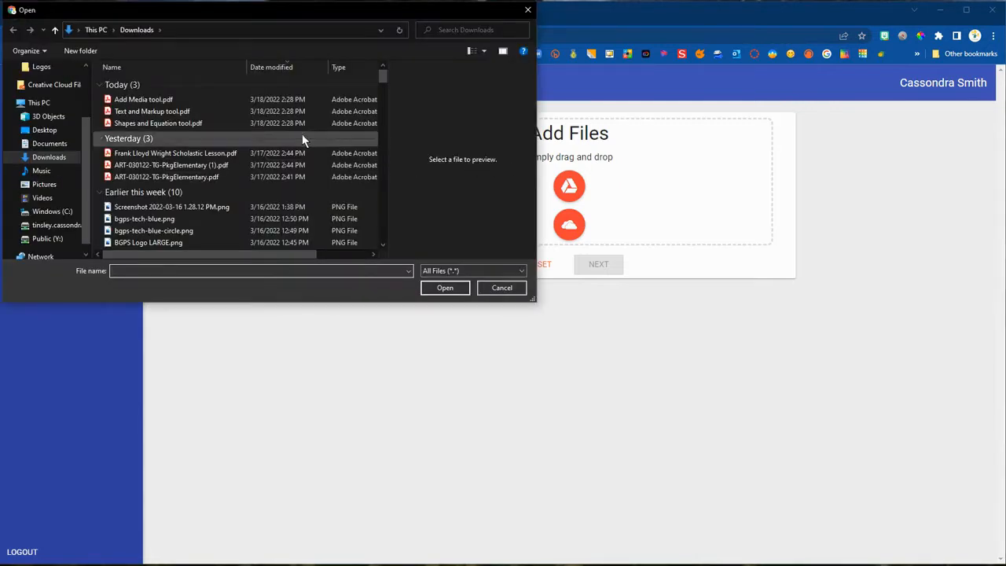
left_click(144, 99)
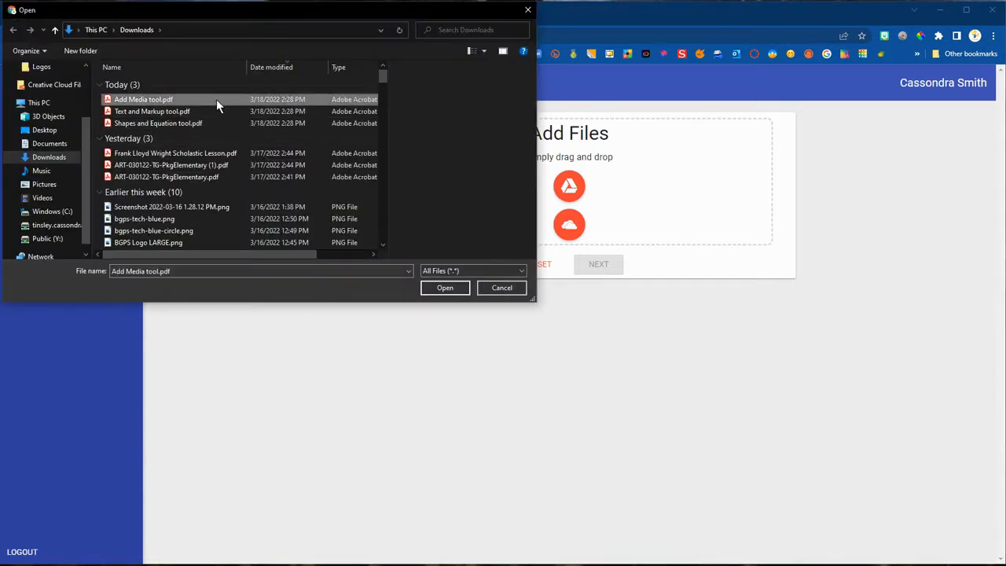
left_click(152, 111)
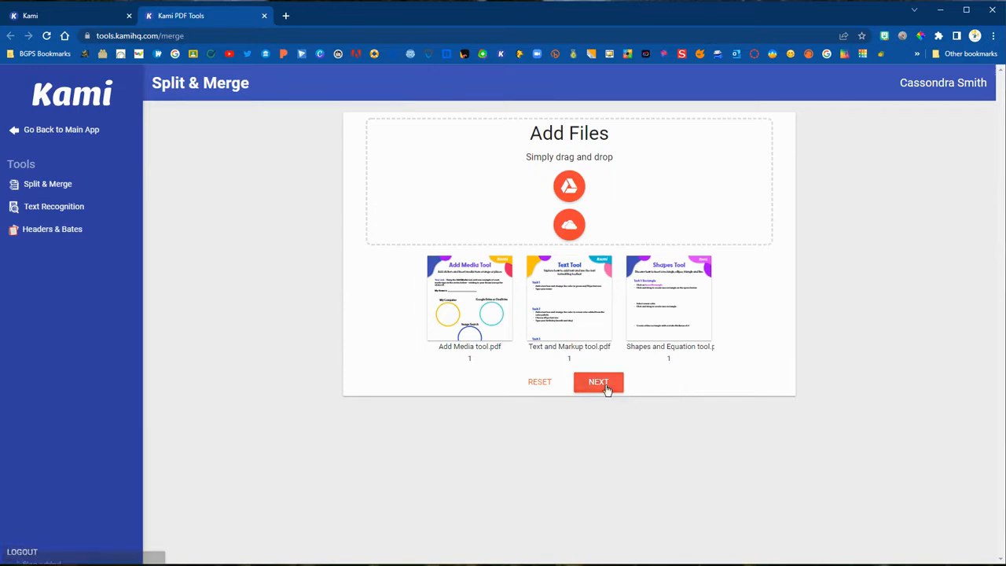
- In merge mode, order the files Text and Markup, Shapes and Equation, then Add Media
left_click(598, 381)
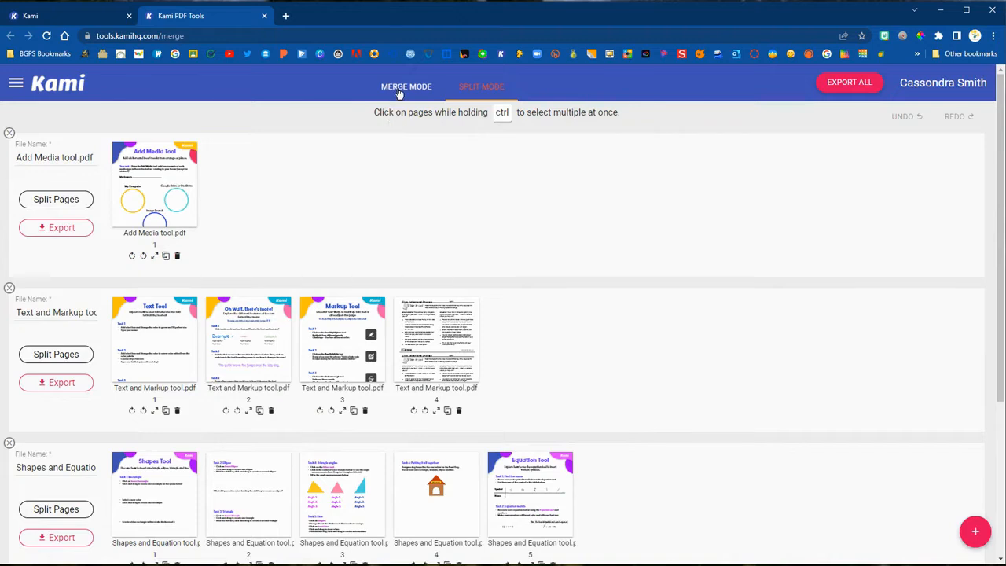
left_click(406, 86)
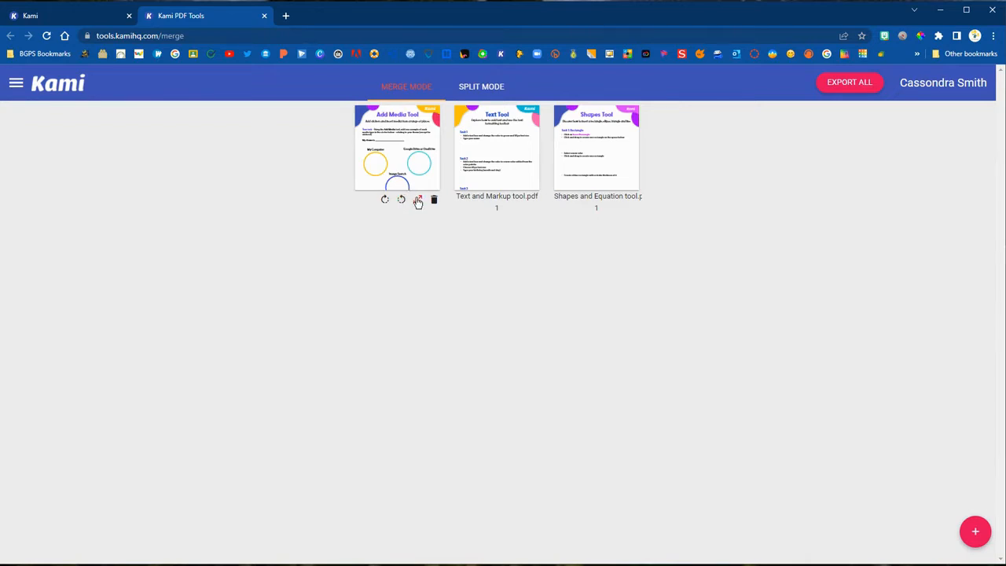
left_click(417, 198)
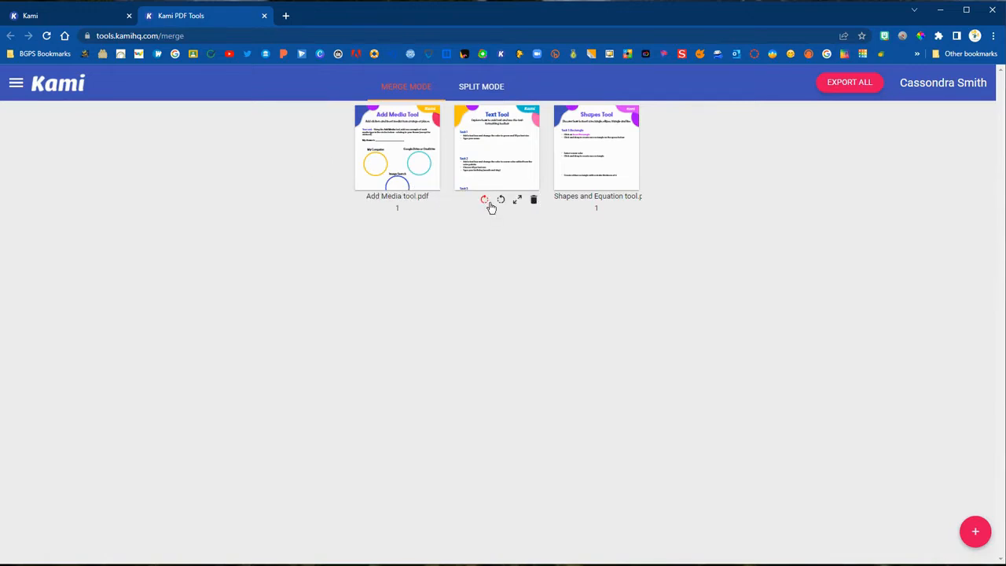
mouse_move(507, 201)
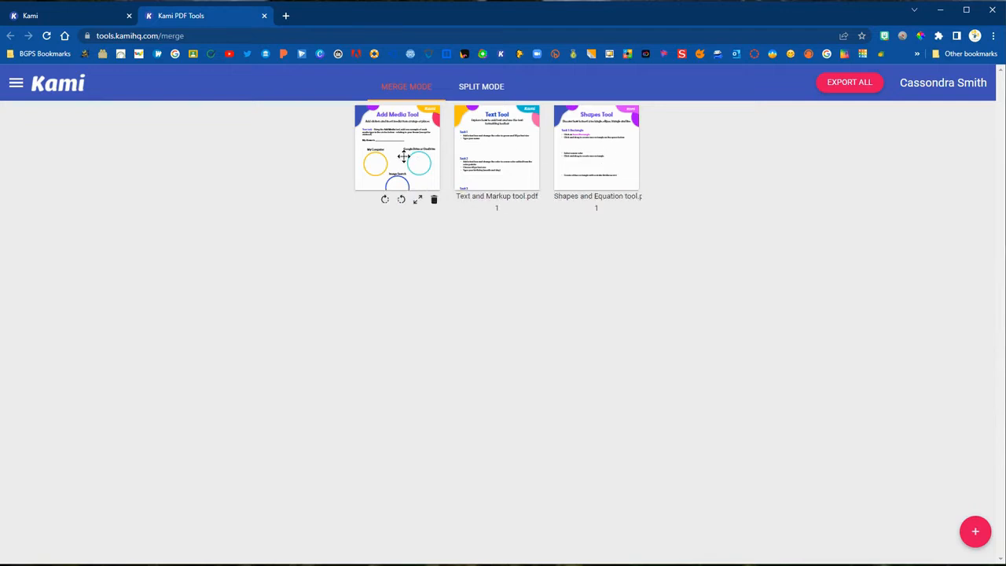
left_click_drag(397, 149, 596, 161)
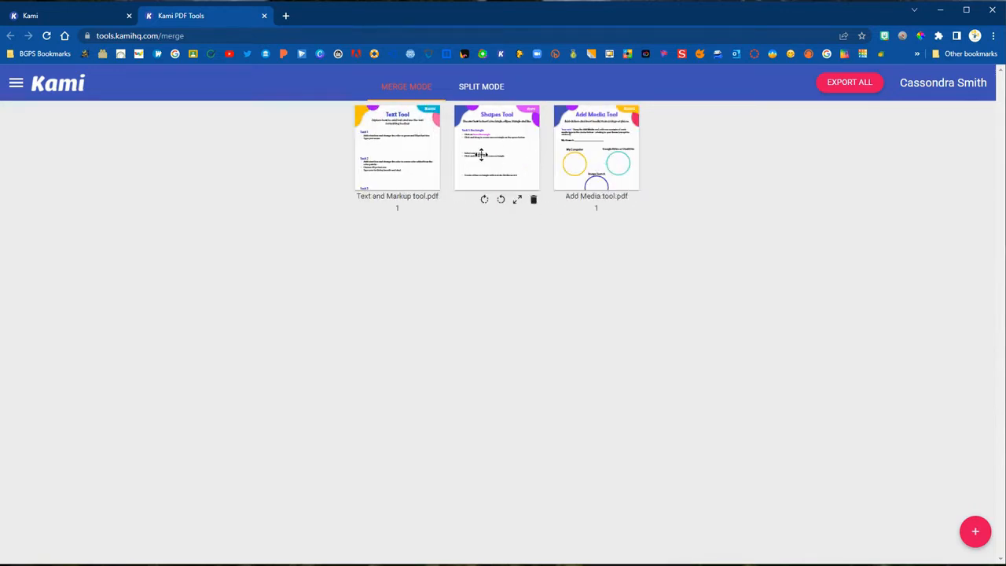
left_click(976, 531)
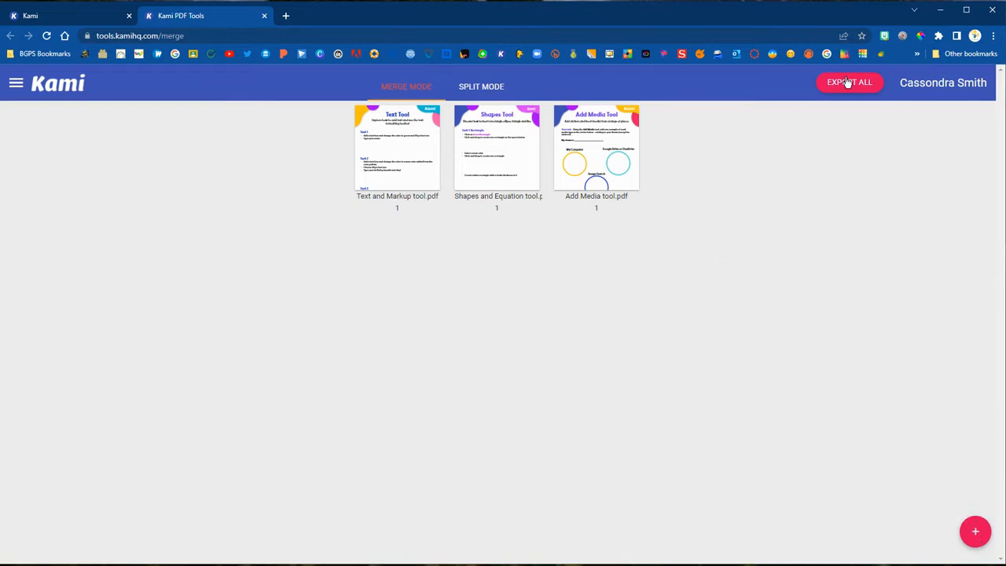
- Export all files with Open In Kami and view the combined 10-page PDF
left_click(850, 82)
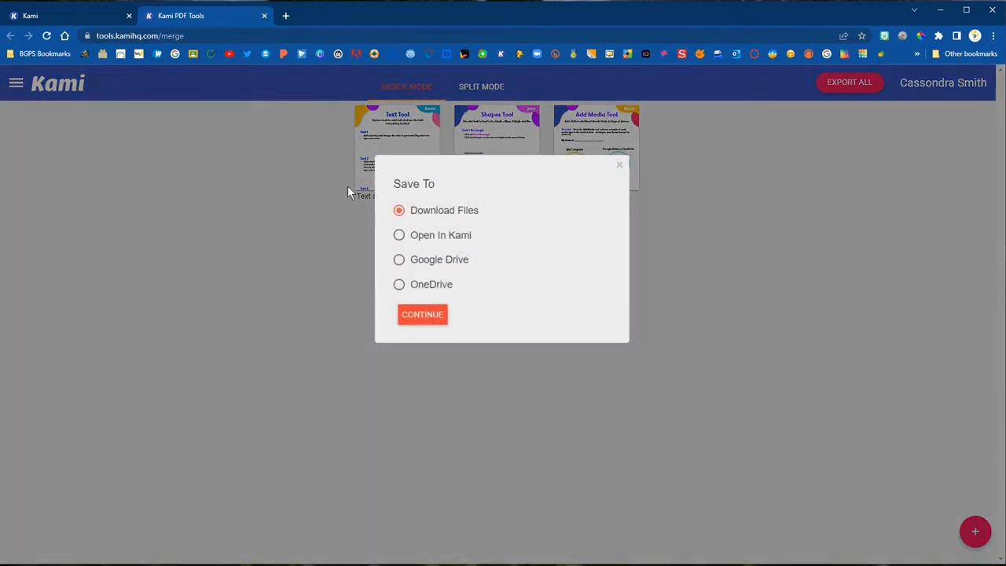
left_click(398, 234)
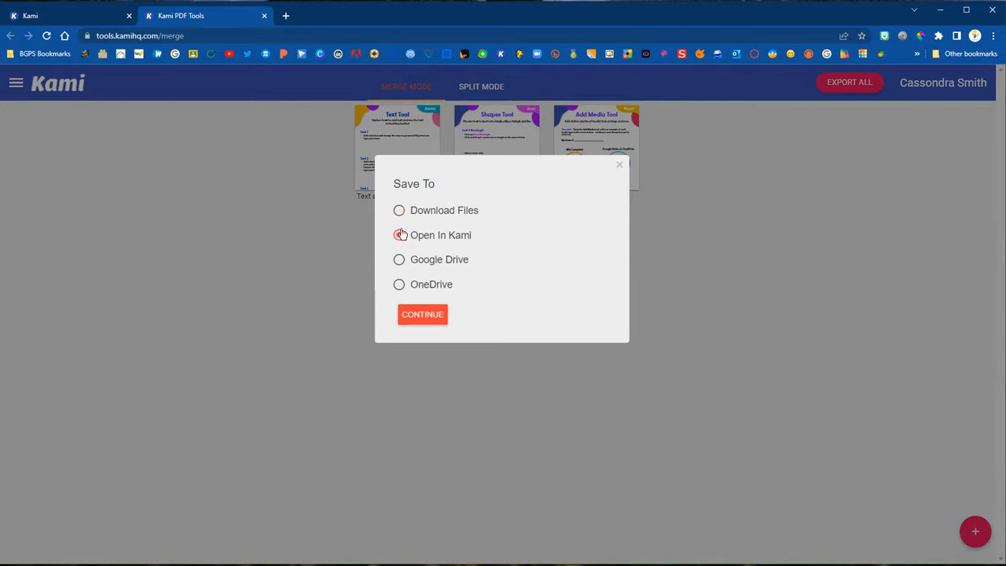
left_click(399, 235)
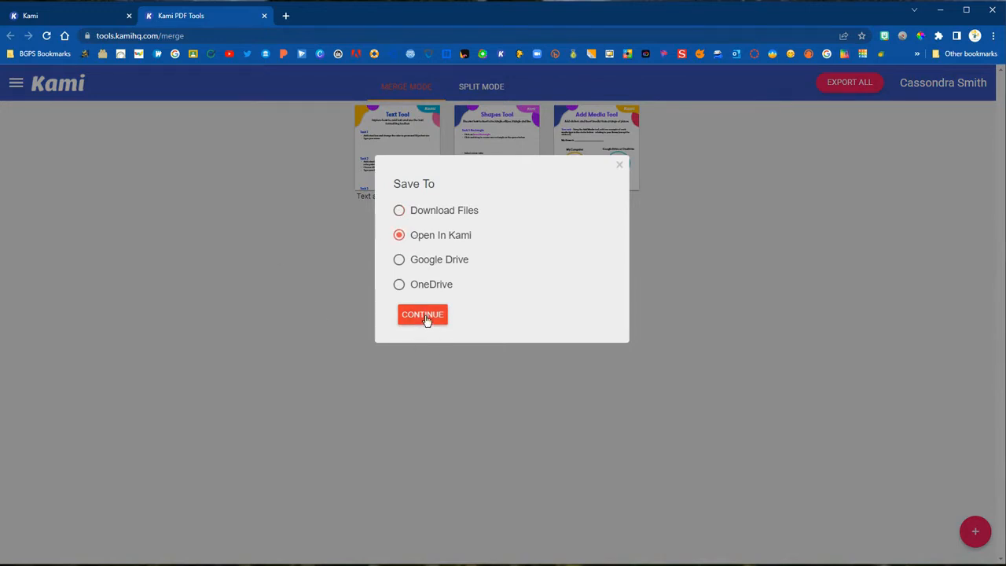
left_click(422, 314)
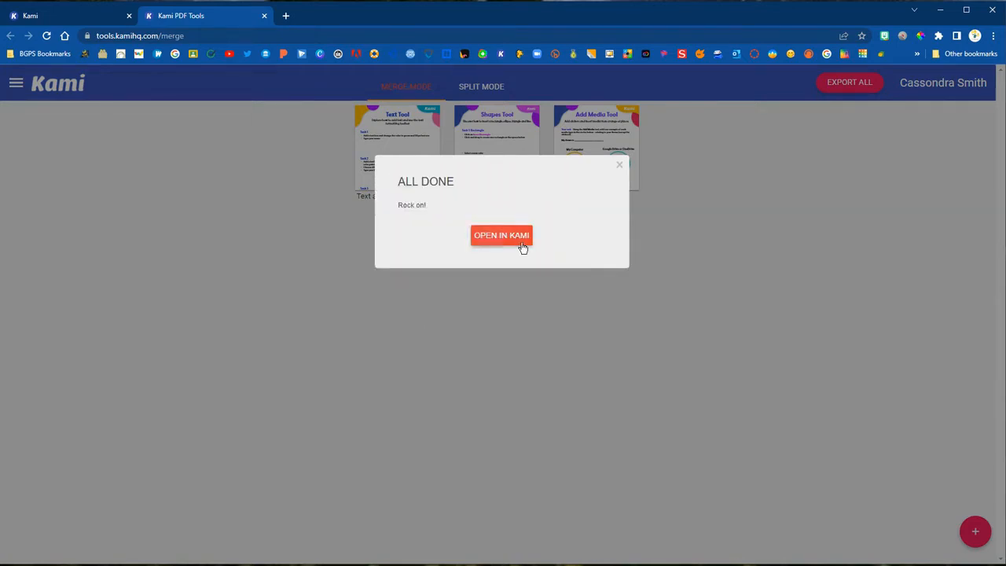
left_click(501, 235)
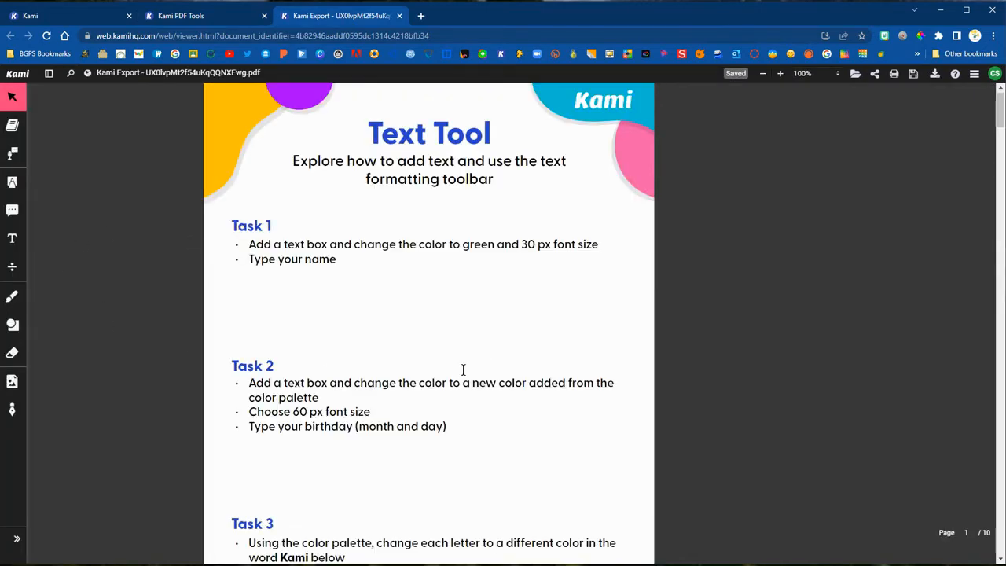
- Scroll through the merged PDF's pages down to the Add Media page
scroll("down", 3)
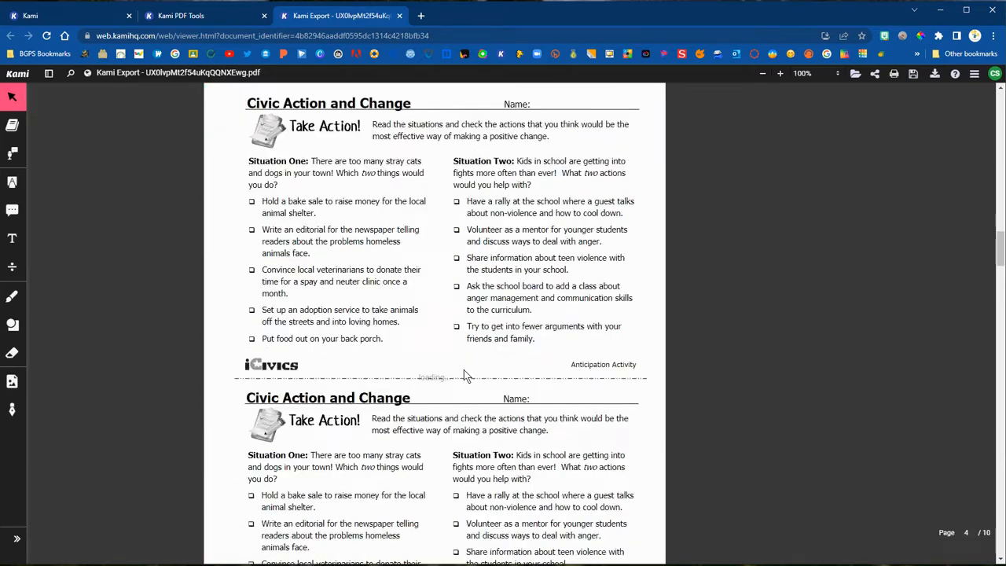
scroll("down", 3)
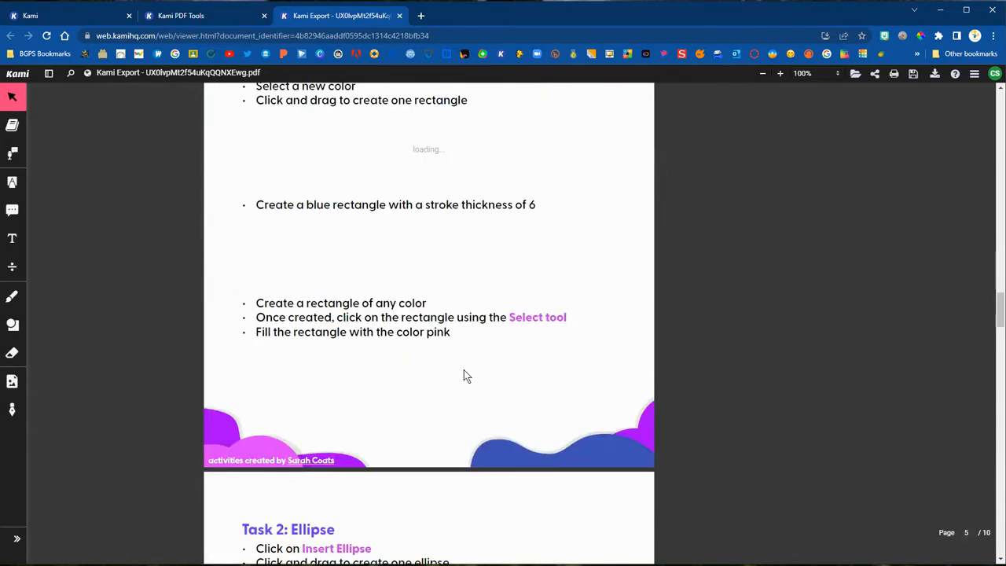
scroll("down", 3)
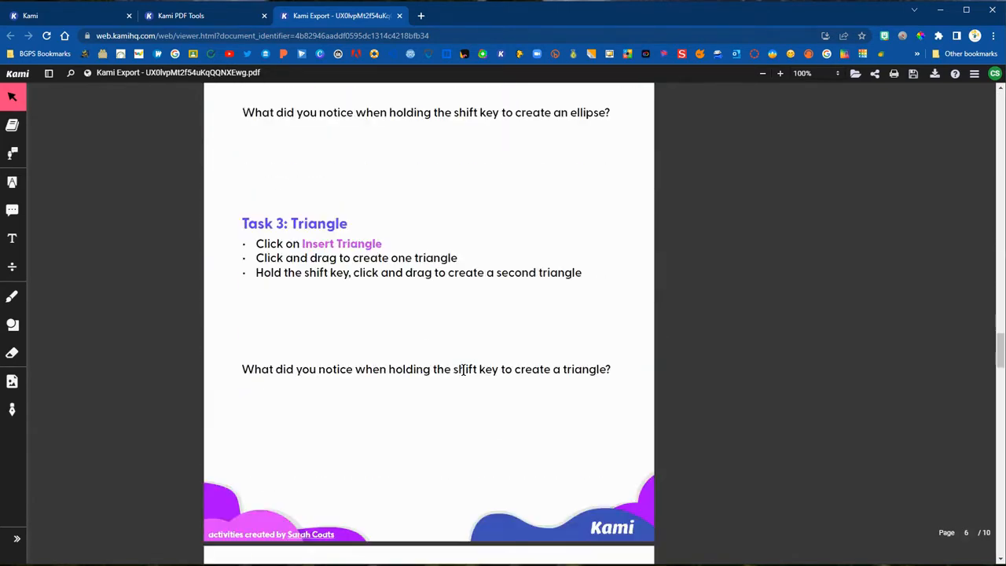
scroll("down", 3)
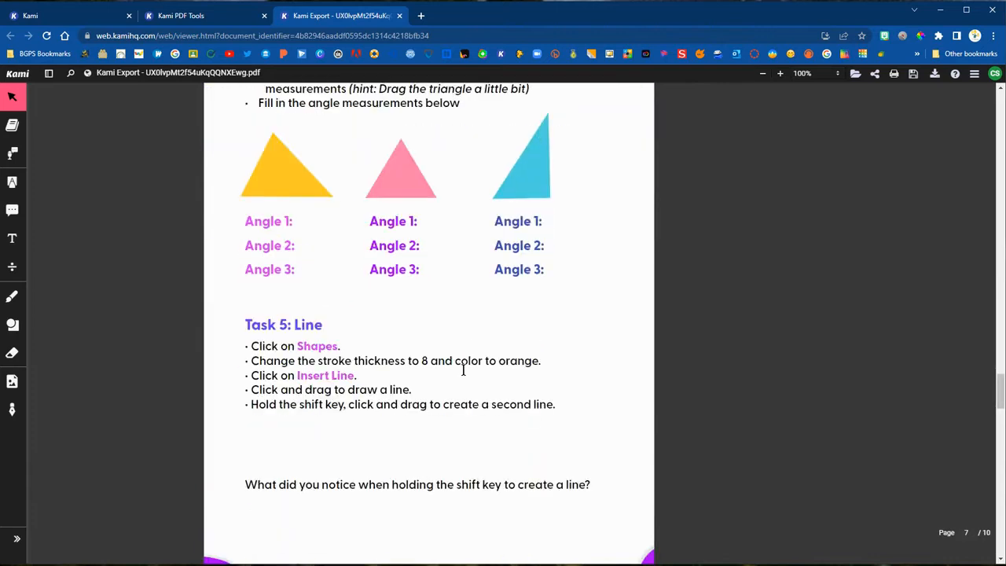
scroll("down", 3)
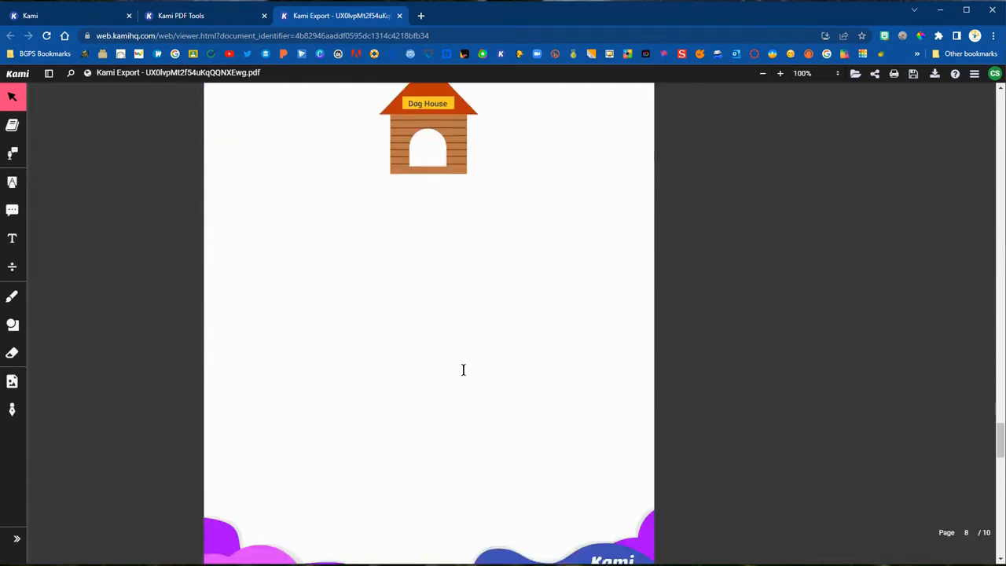
scroll("down", 3)
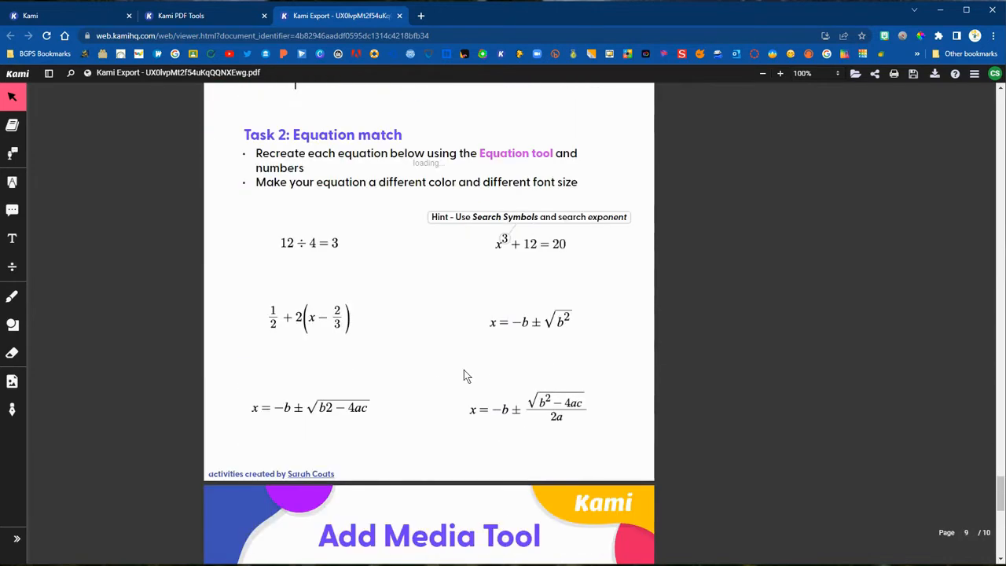
scroll("down", 3)
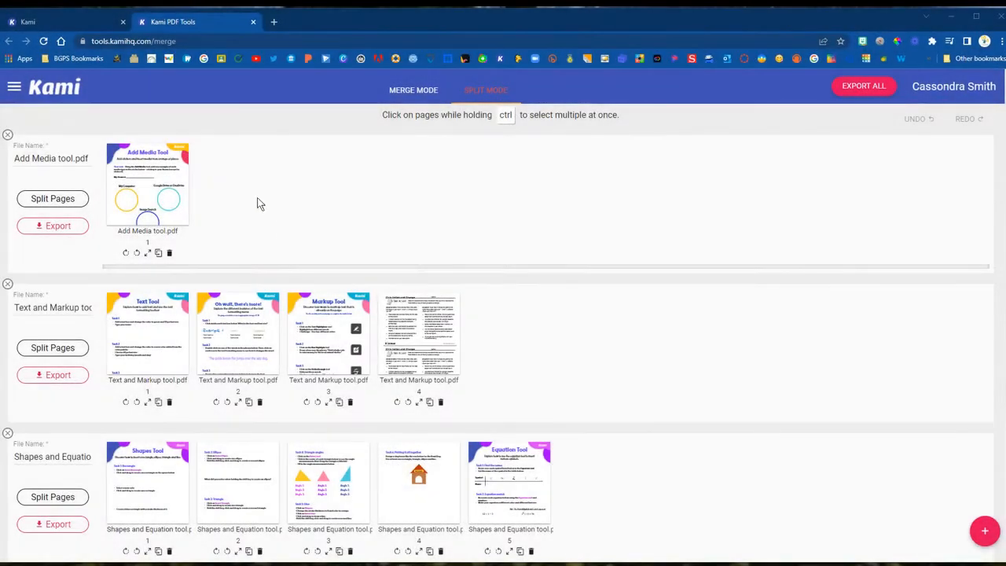
mouse_move(124, 255)
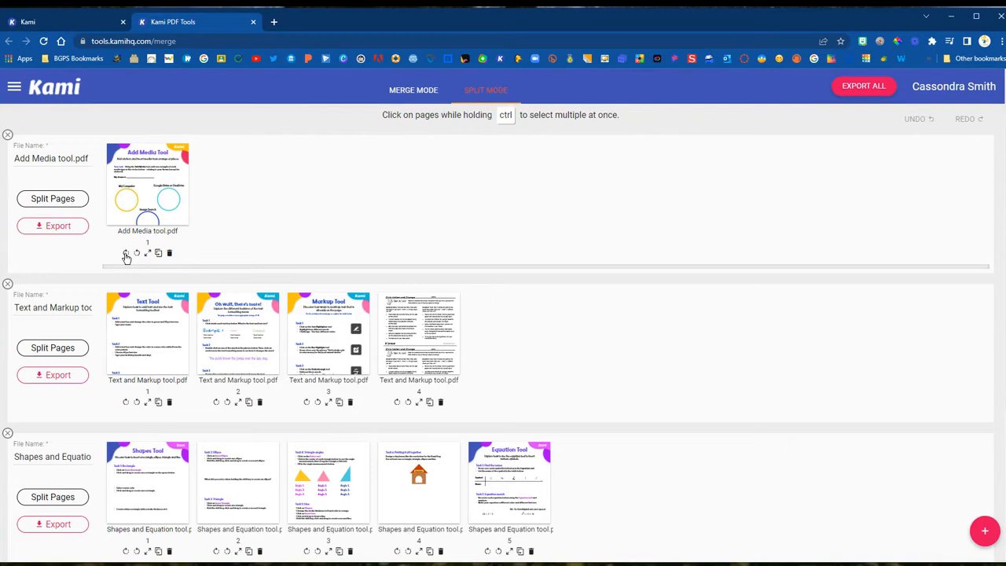
- Rotate, preview and duplicate the Add Media page, then delete the duplicate
left_click(125, 253)
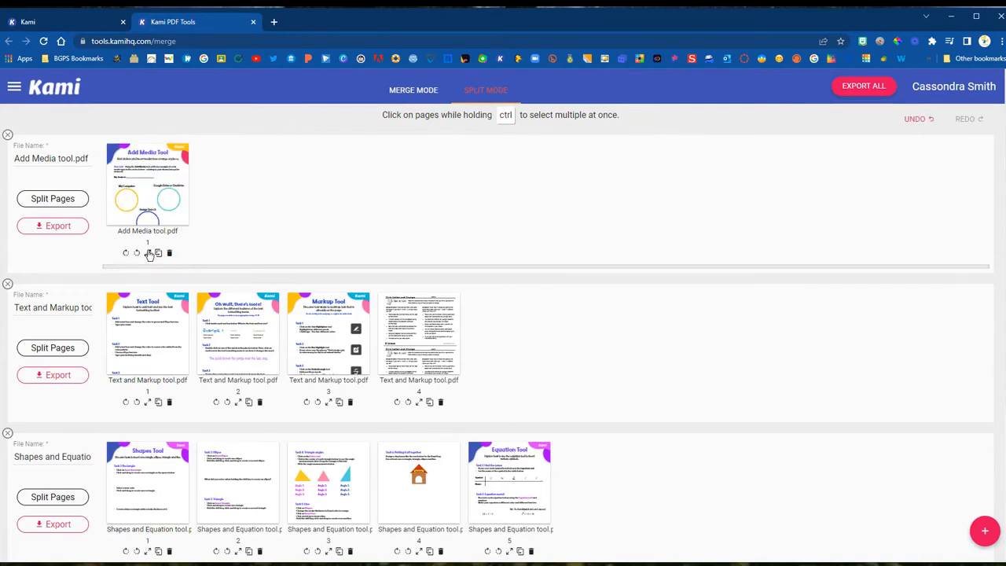
left_click(148, 184)
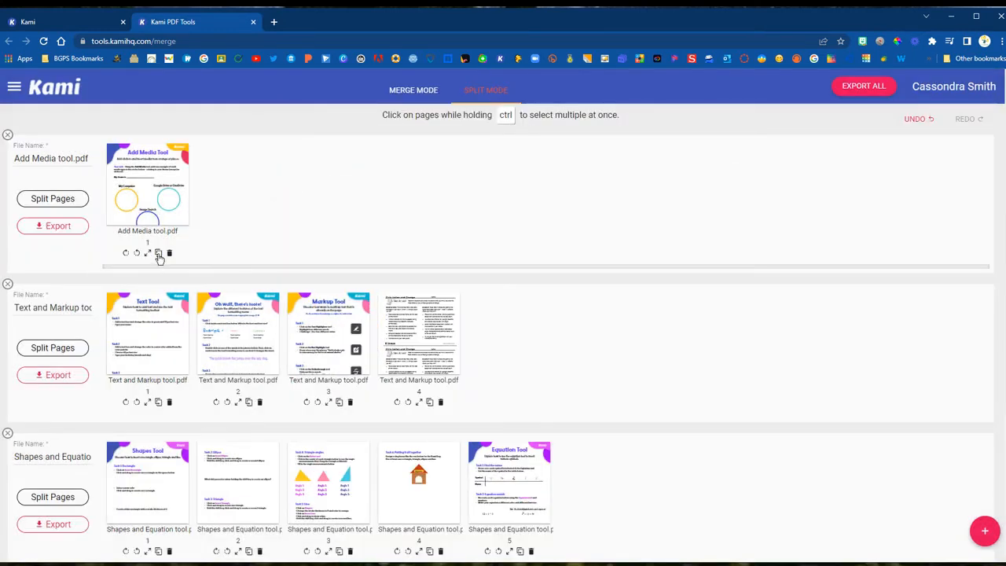
left_click(159, 253)
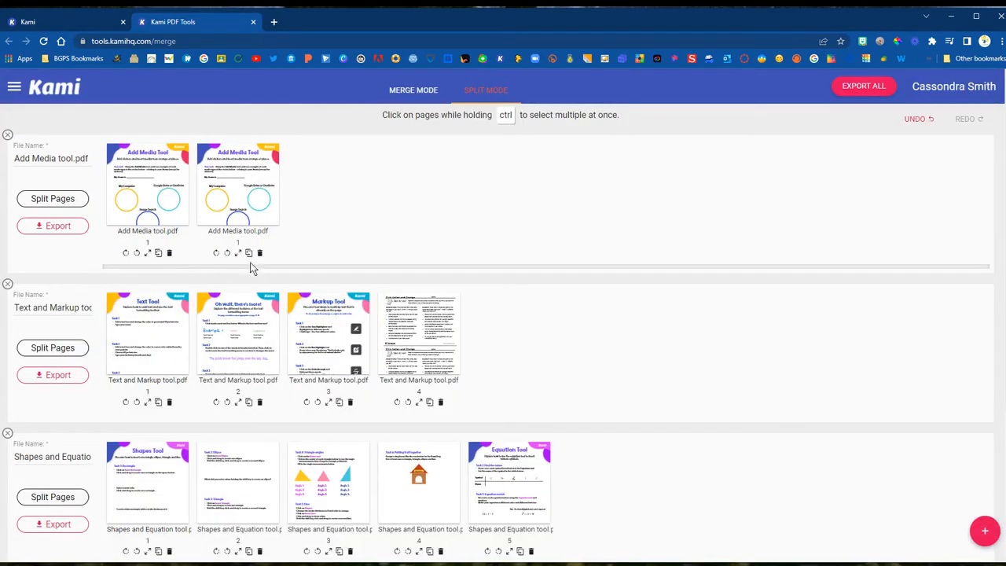
left_click(259, 252)
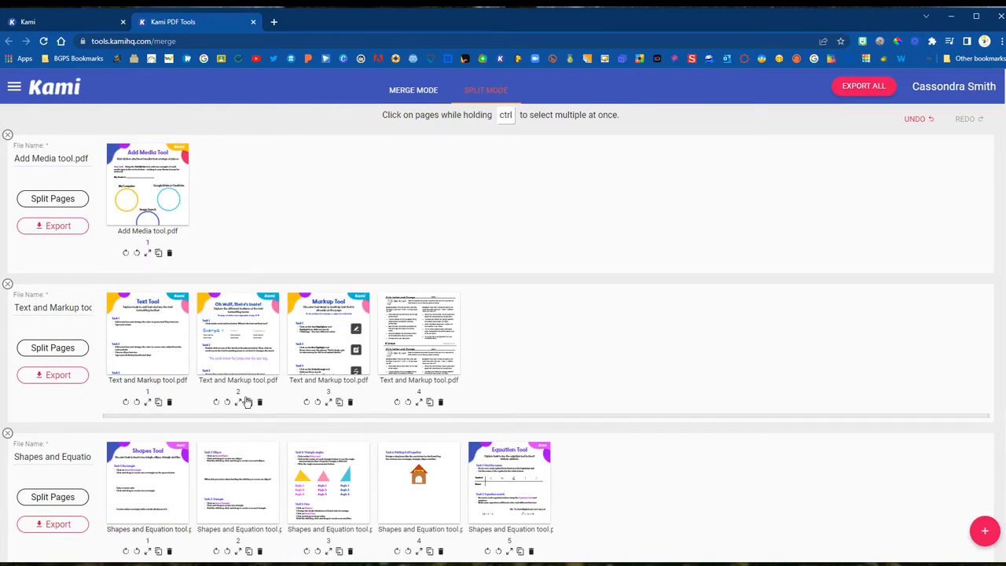
mouse_move(438, 412)
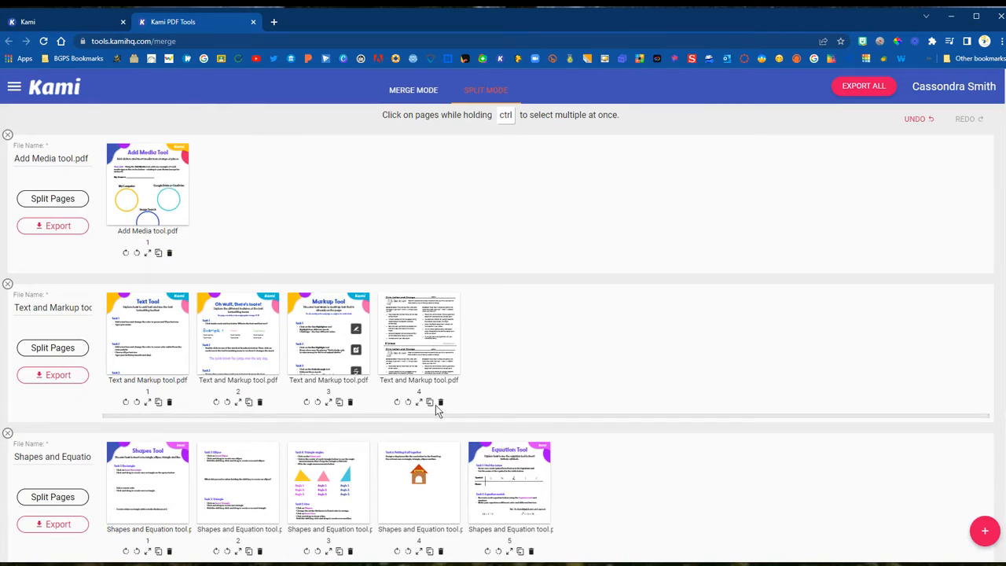
- Delete the fourth Text and Markup page and remove the third output file
left_click(441, 402)
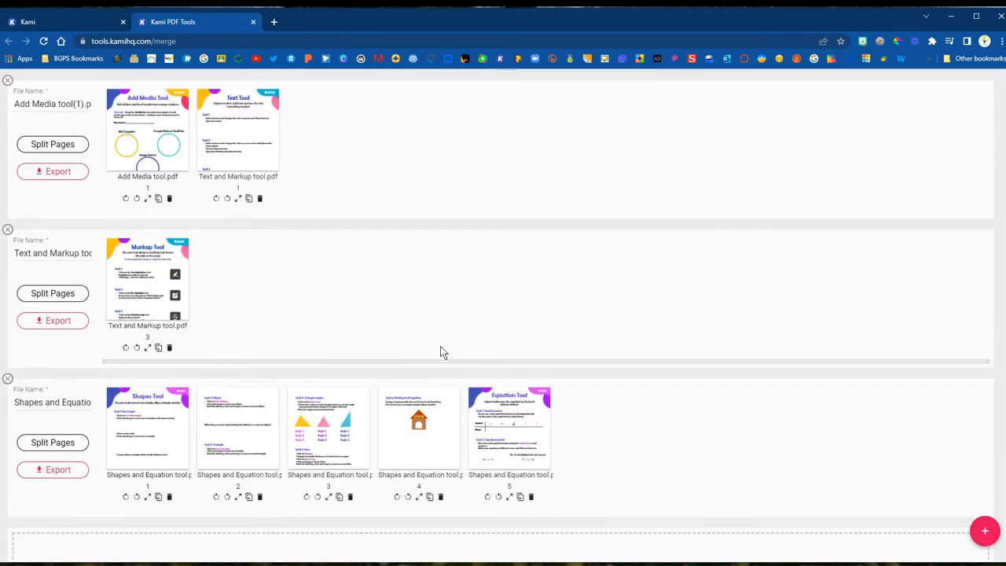
scroll("down", 3)
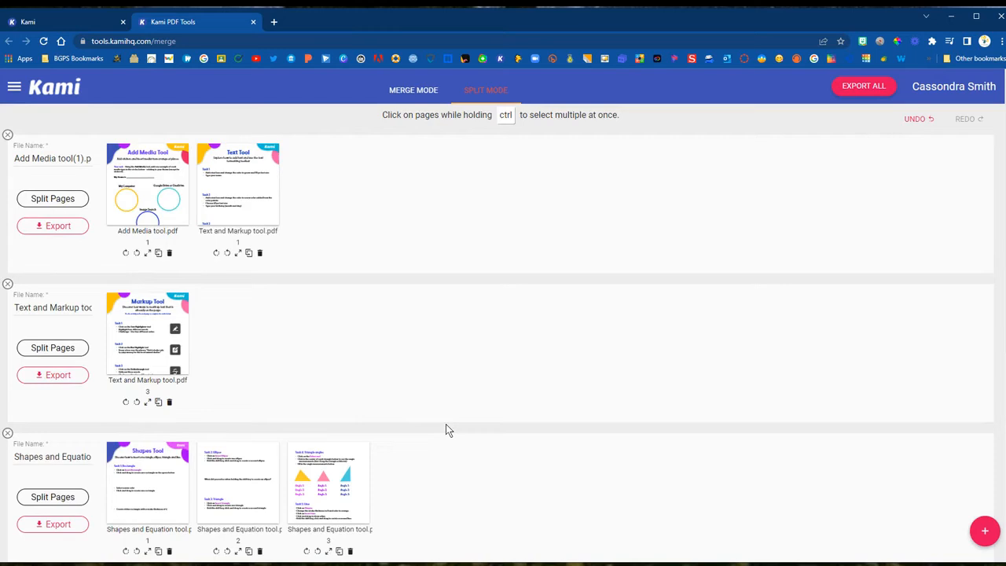
scroll("down", 3)
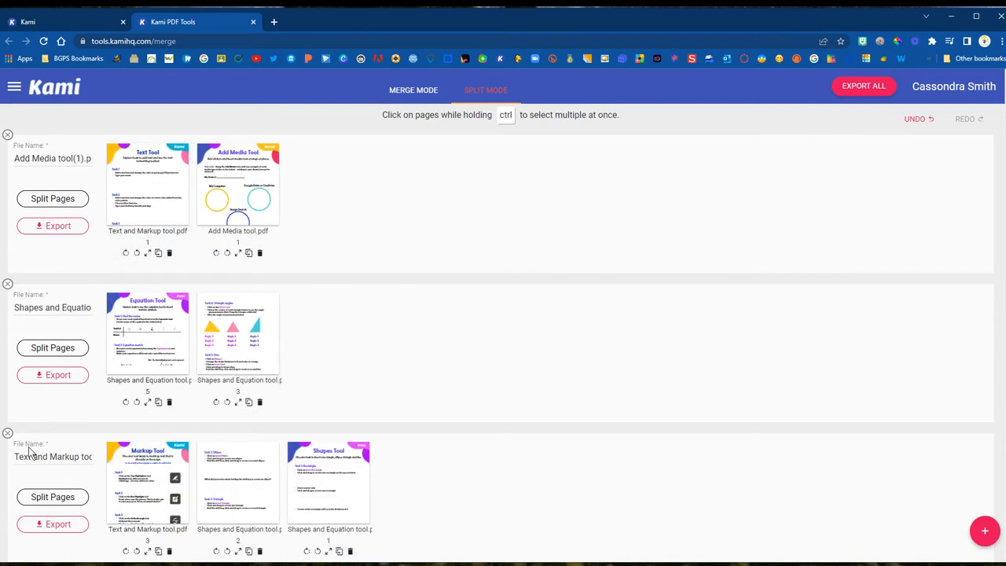
left_click(9, 433)
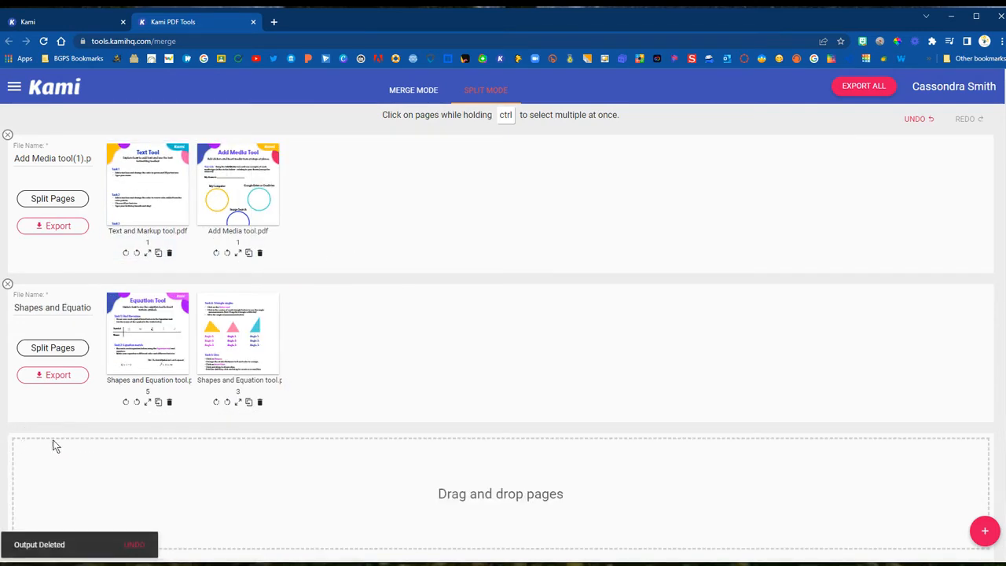
mouse_move(27, 295)
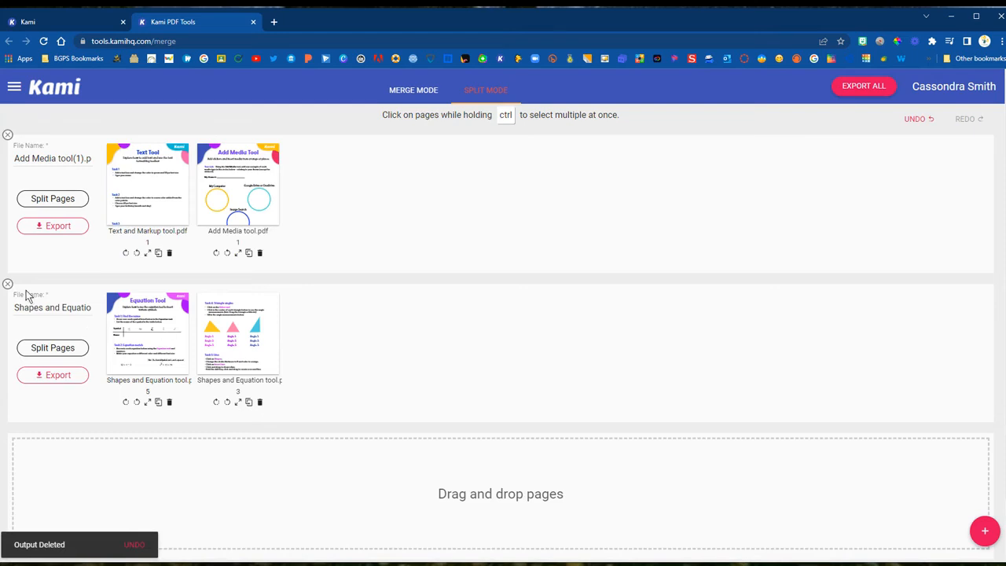
mouse_move(24, 292)
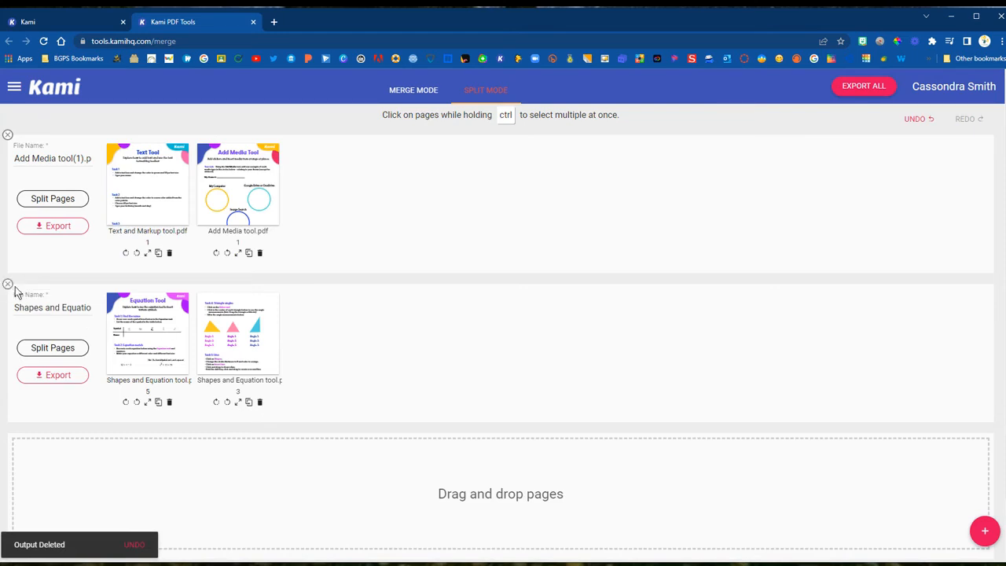
mouse_move(78, 228)
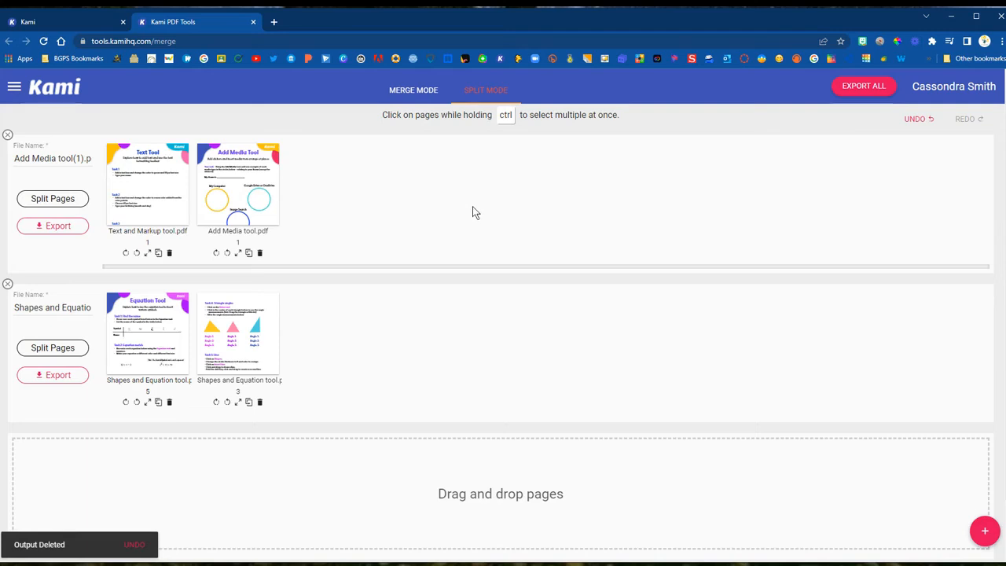
- Change the first output's file name field to 'Add Media & Text'
left_click(53, 158)
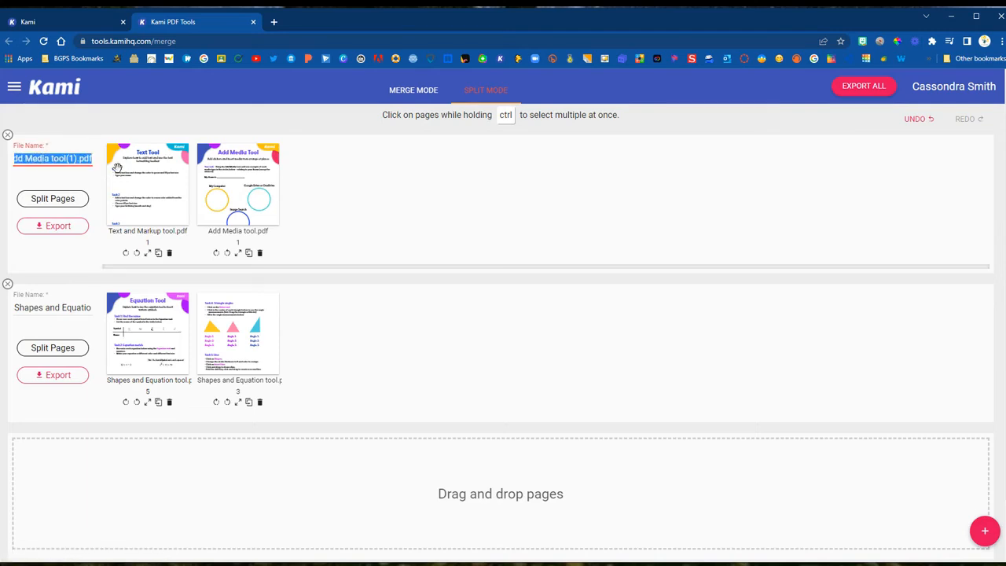
type("Add")
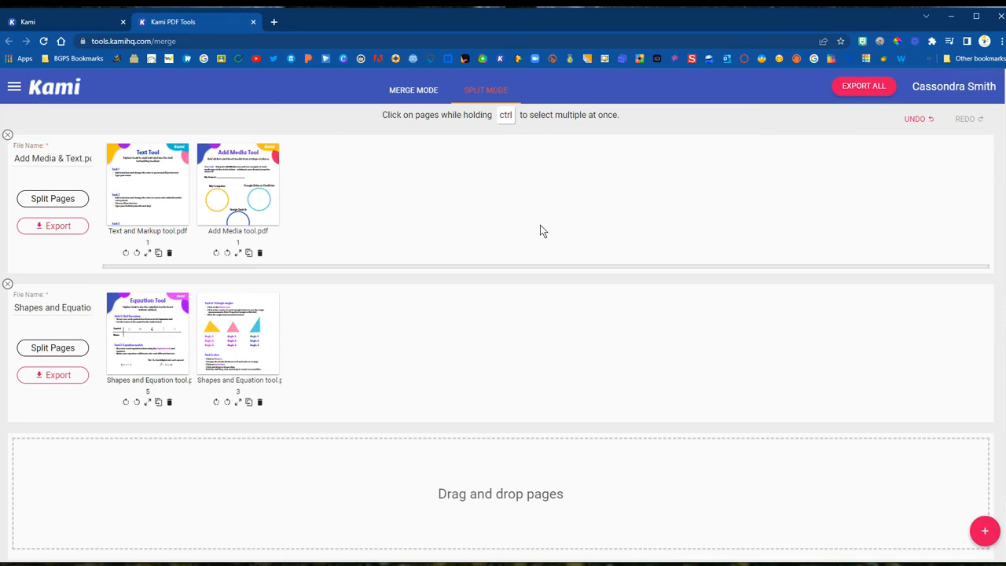
mouse_move(882, 143)
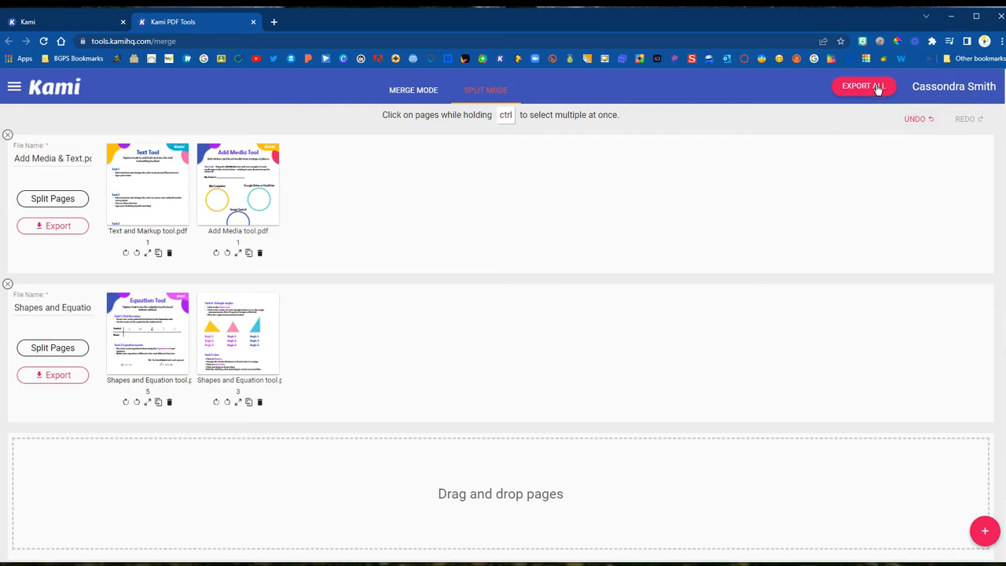
- Export only the Add Media & Text file with the Open In Kami option
left_click(864, 86)
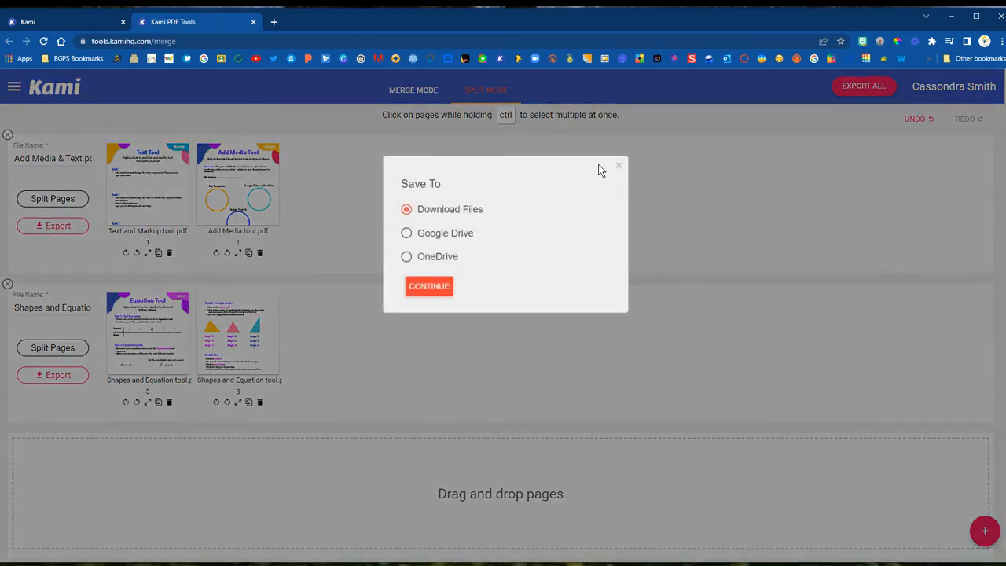
left_click(429, 286)
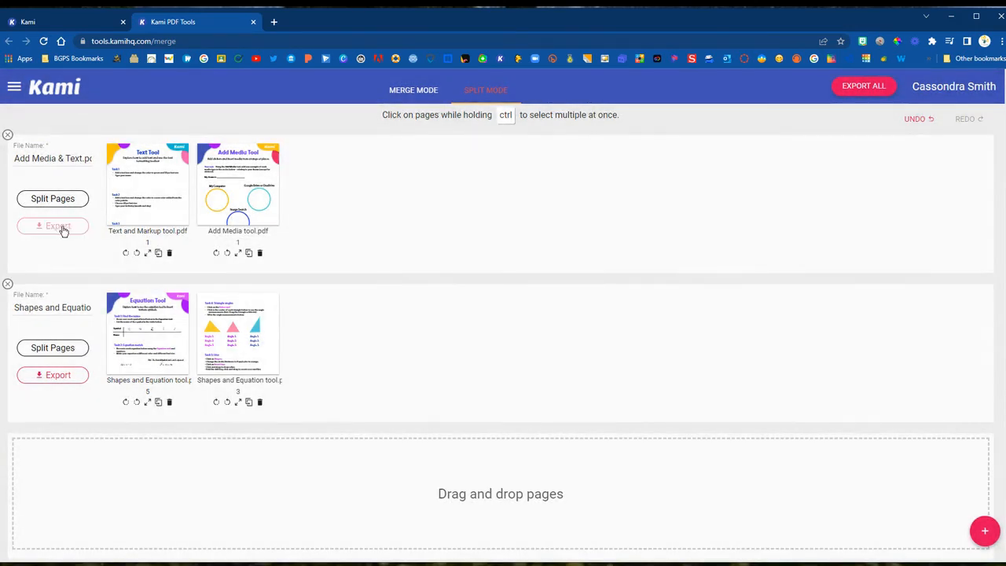
left_click(52, 226)
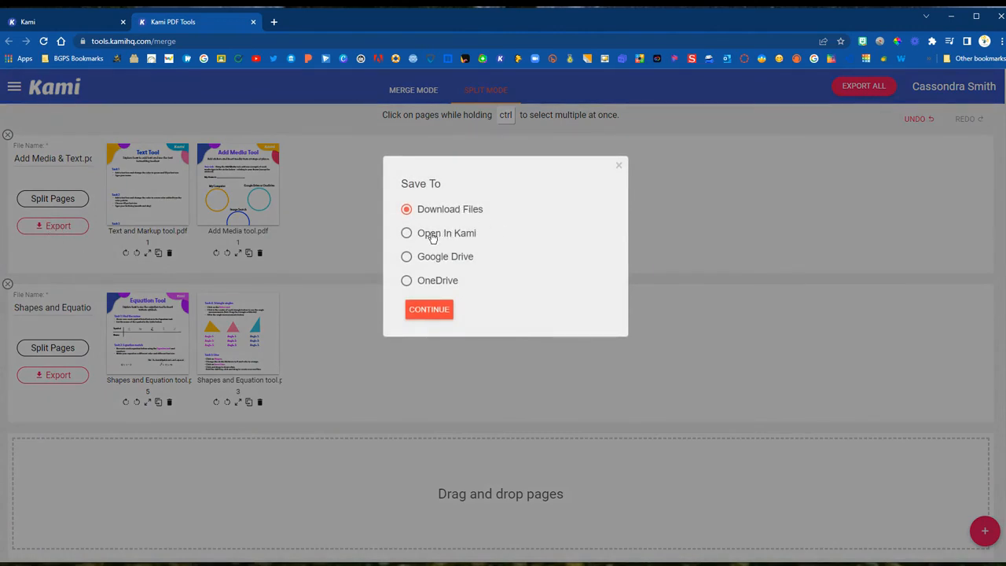
mouse_move(484, 320)
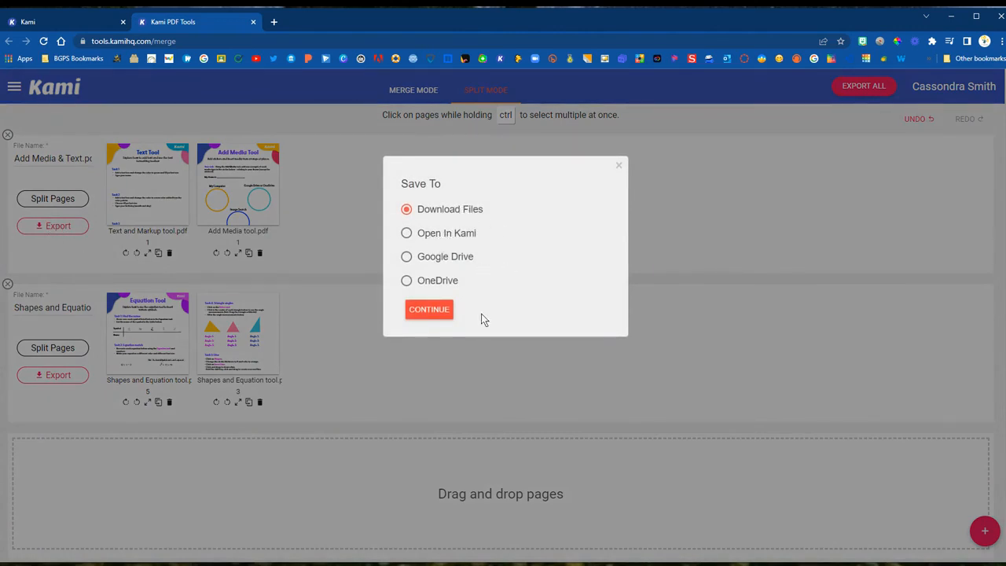
left_click(407, 233)
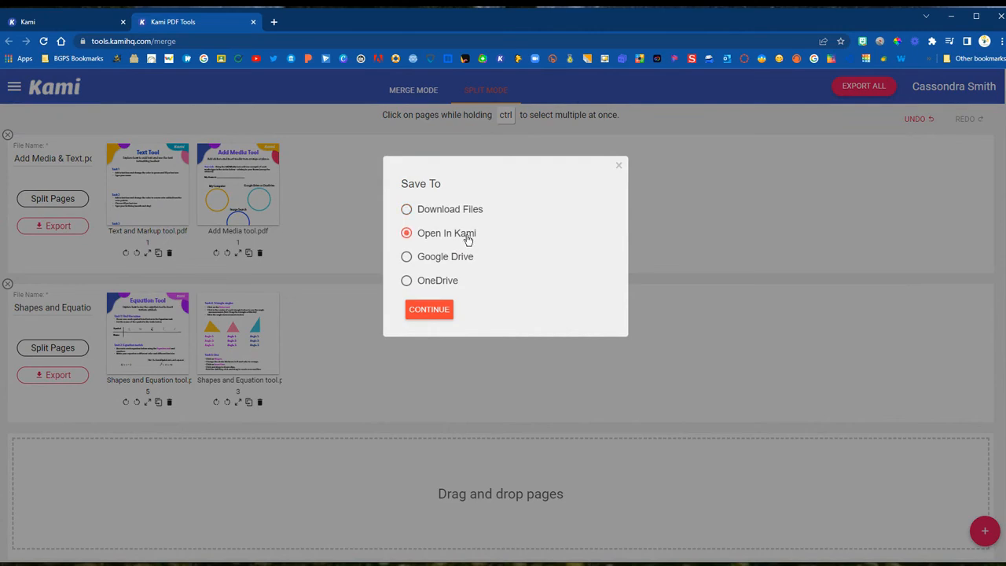
left_click(429, 309)
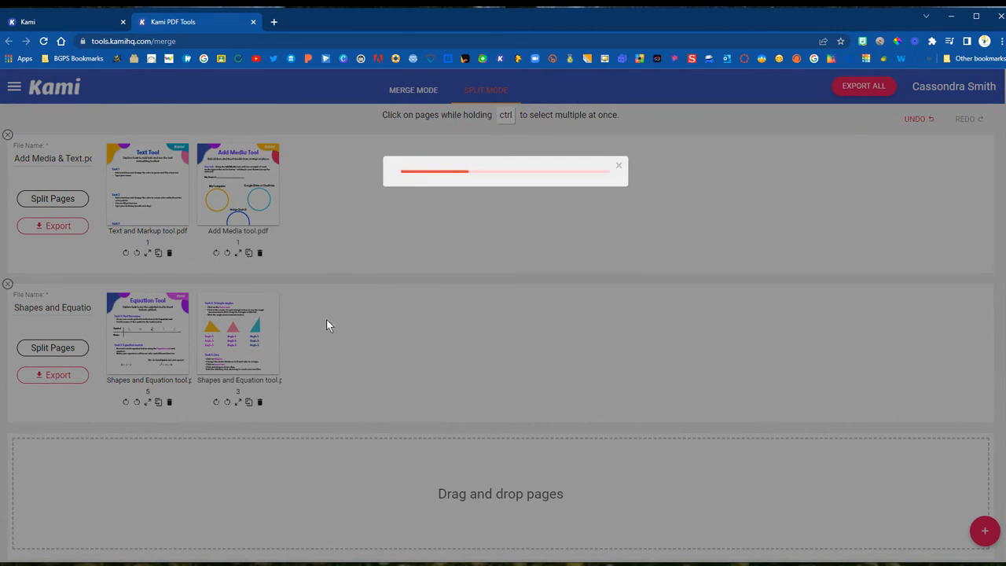